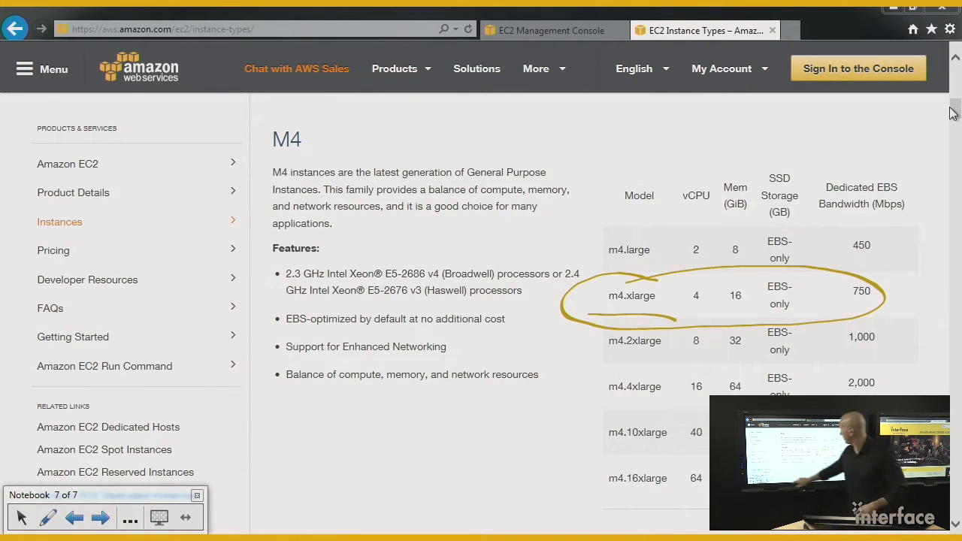
Return to the Instances list and bring up the actions menu for the stopped Linux instance
left_click(553, 30)
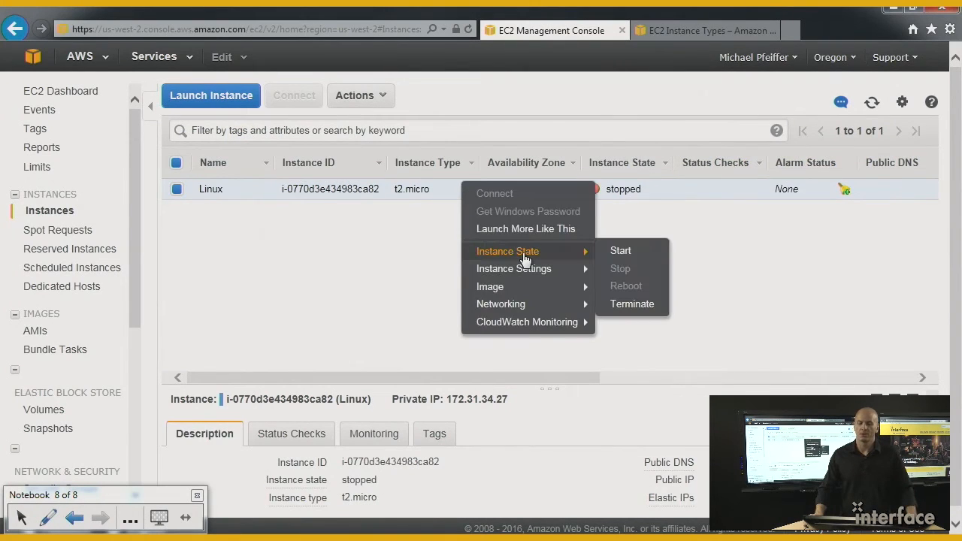
mouse_move(619, 267)
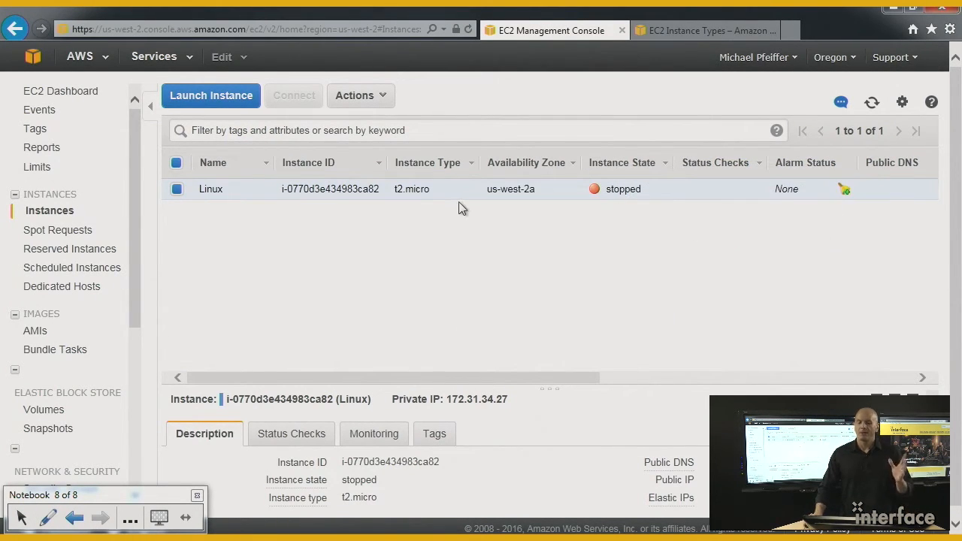
right_click(458, 190)
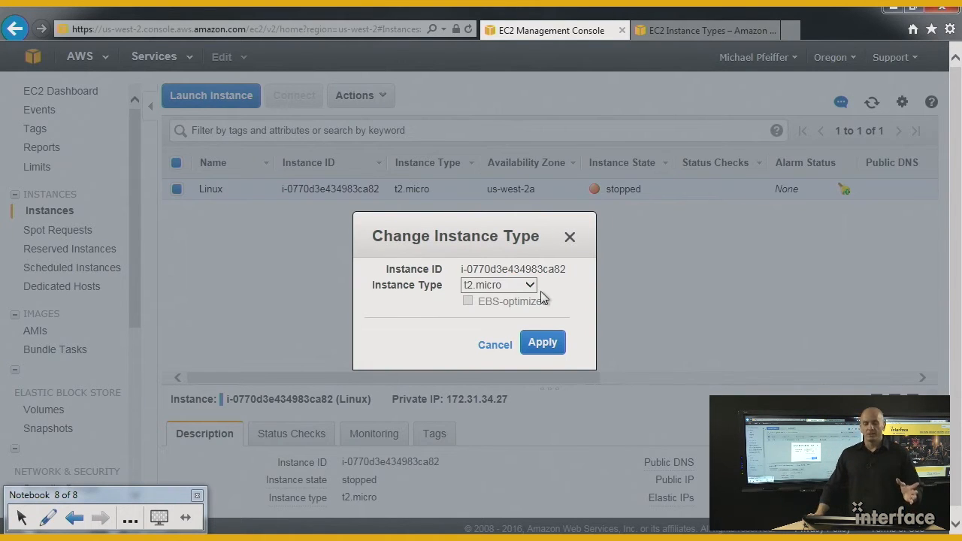
Choose m4.xlarge in the Change Instance Type dialog and apply it
left_click(499, 284)
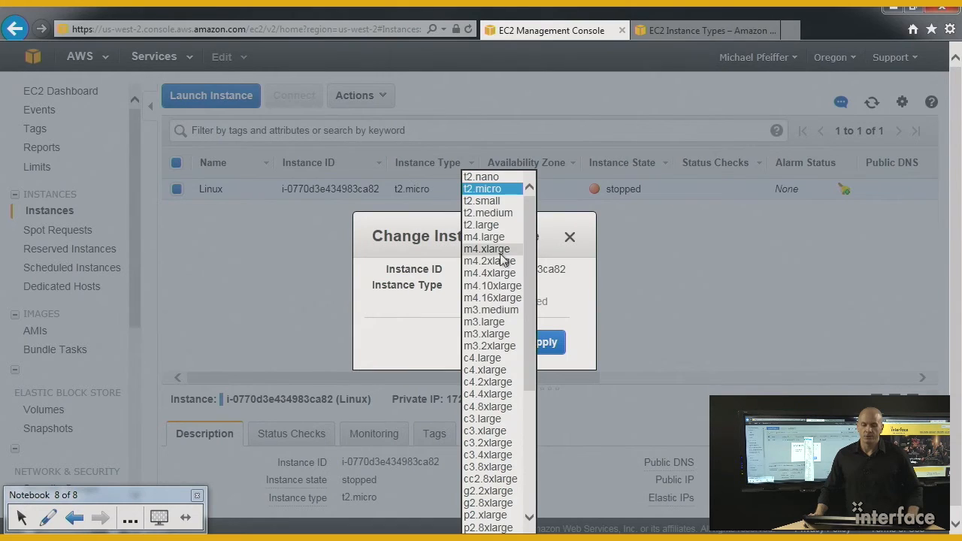
left_click(487, 250)
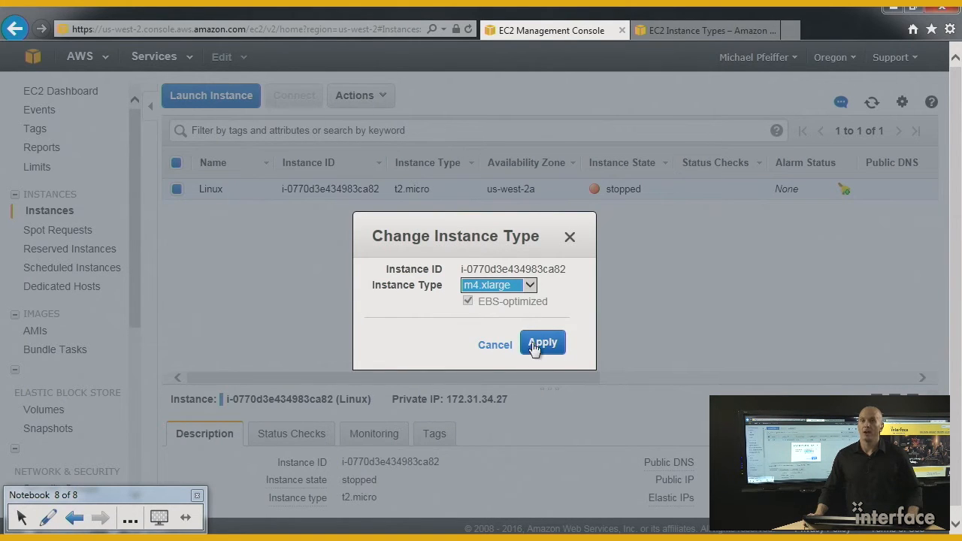
left_click(542, 343)
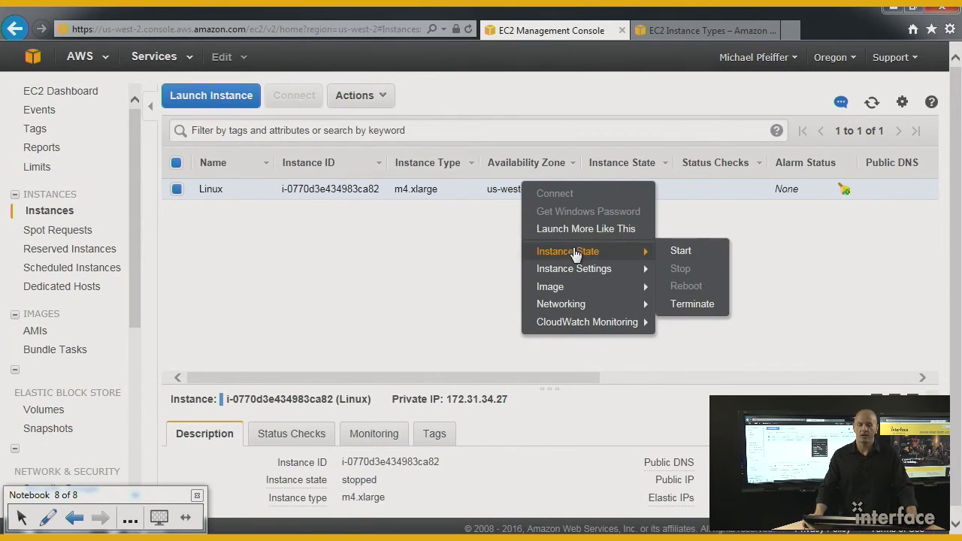
Start the m4.xlarge instance and confirm with Yes, Start, leaving it pending
left_click(679, 250)
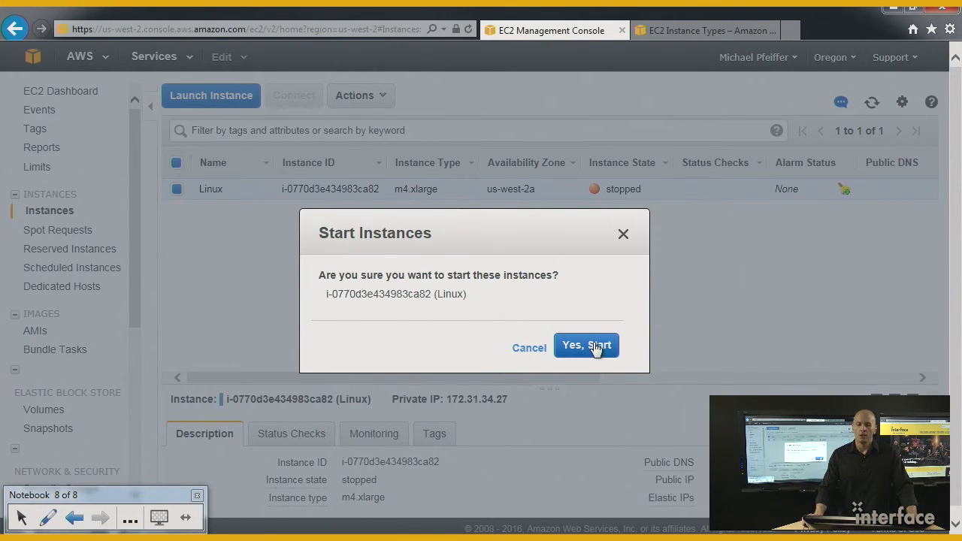
left_click(587, 346)
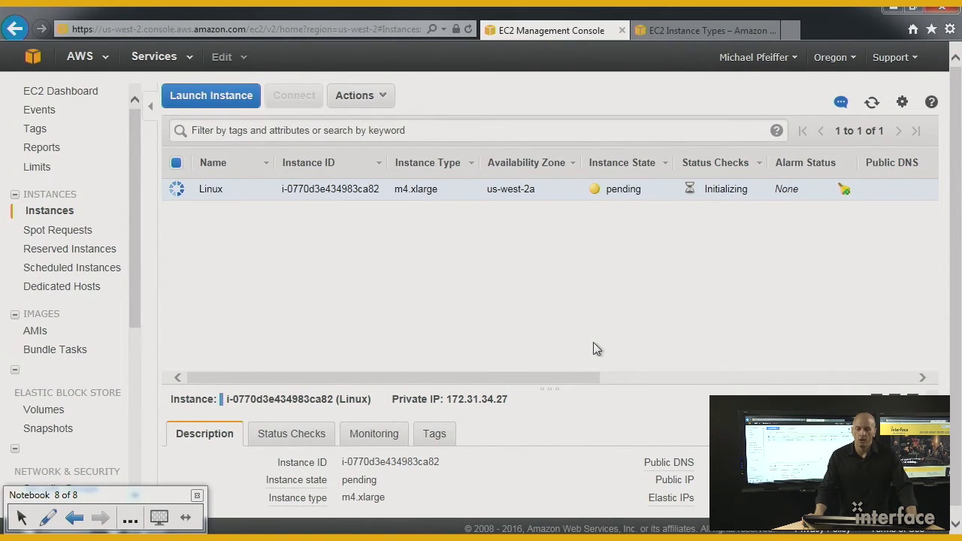